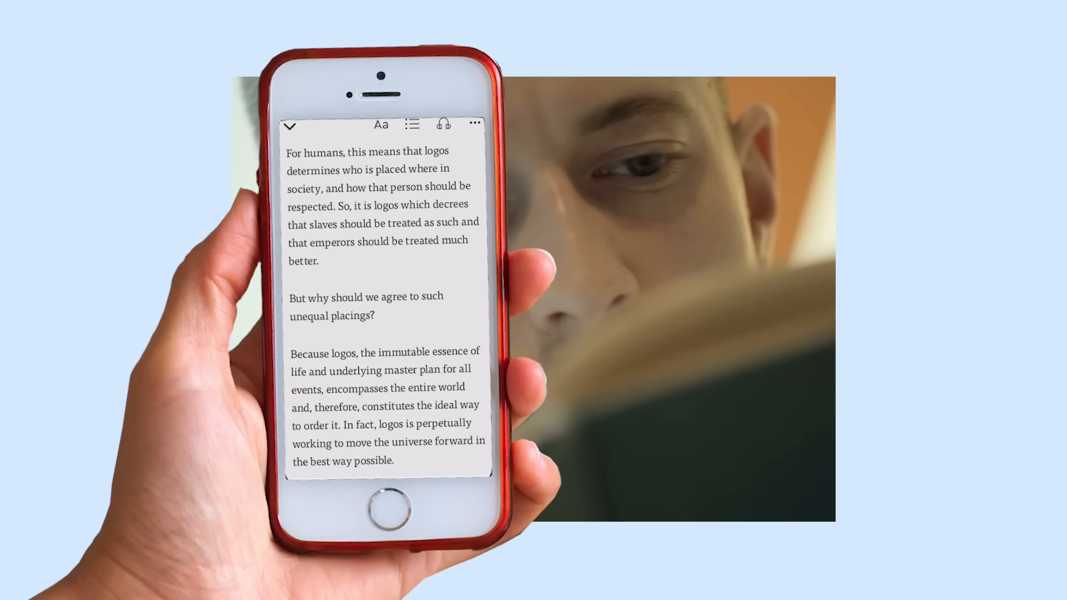
Play Blink 2 of 7 of Marcus Aurelius's Meditations as audio from the reader.
click(443, 124)
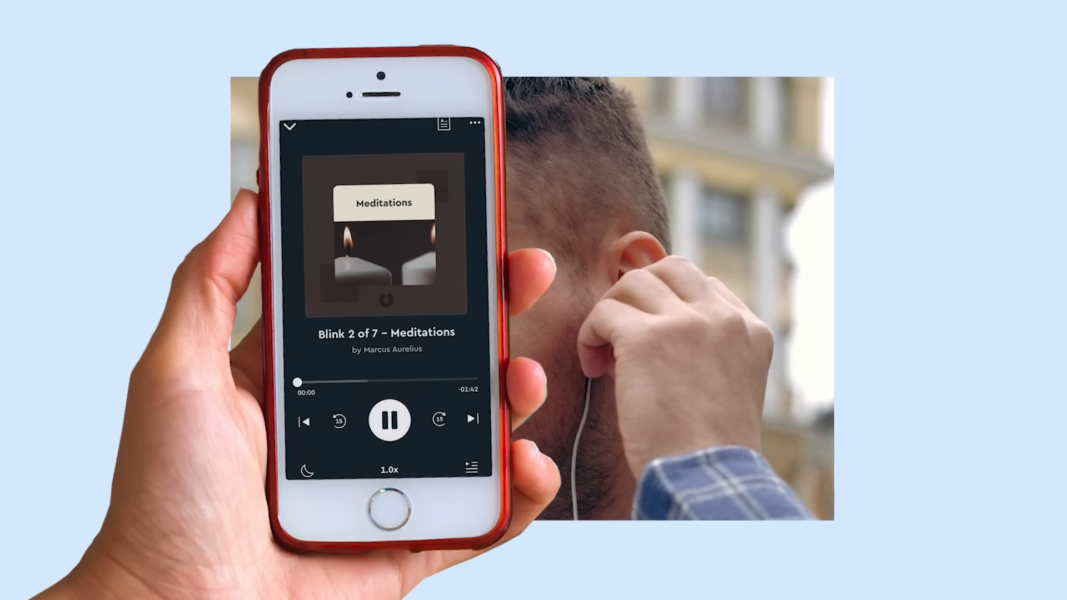